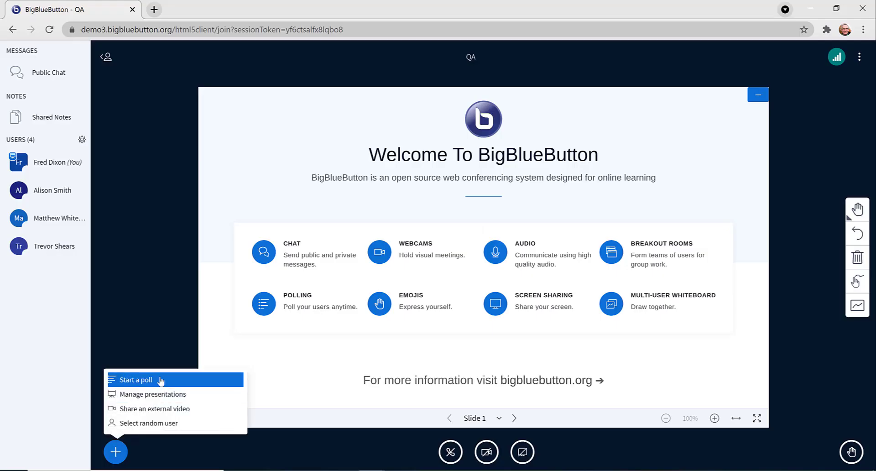
Start a True/False poll and let the three attendees answer (2 True, 1 False).
click(135, 379)
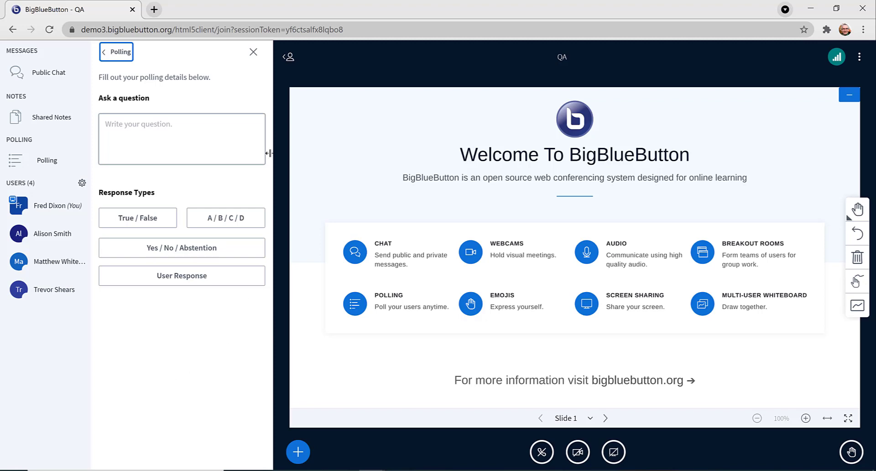
click(182, 139)
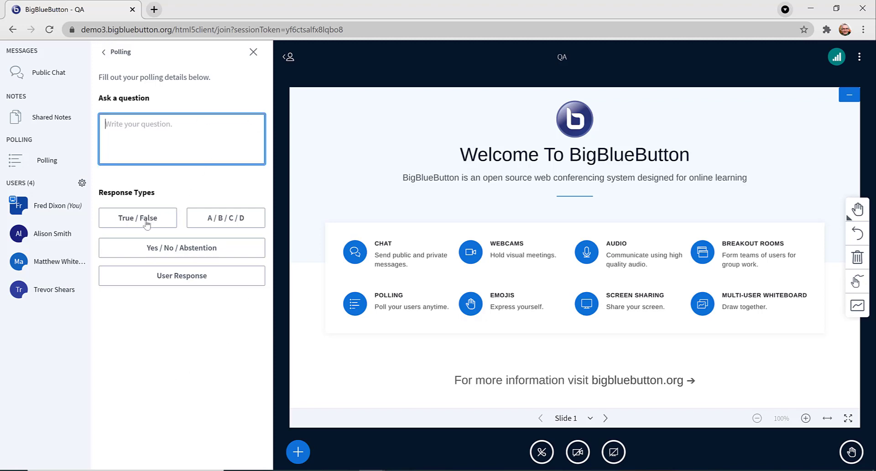
click(138, 218)
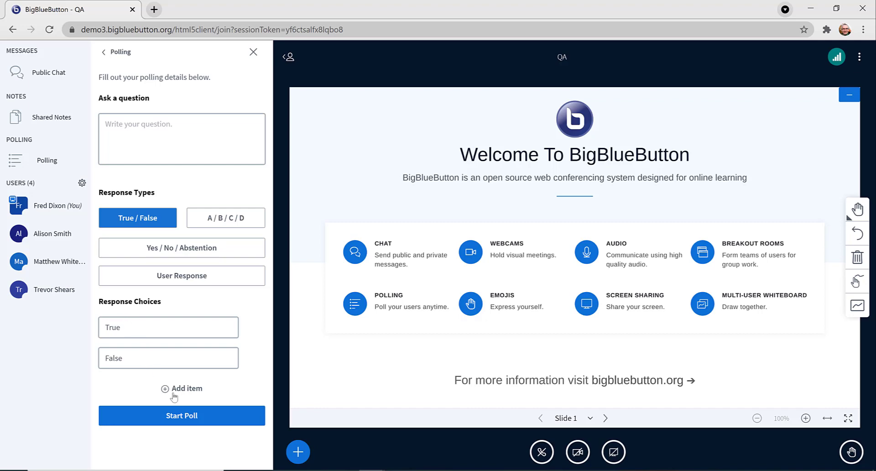
click(181, 415)
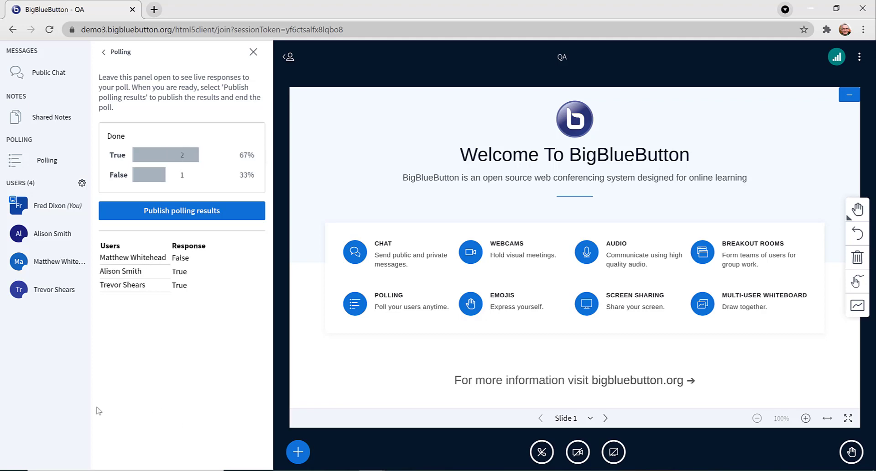
Publish the True/False results and begin a new A/B/C/D poll form.
click(181, 211)
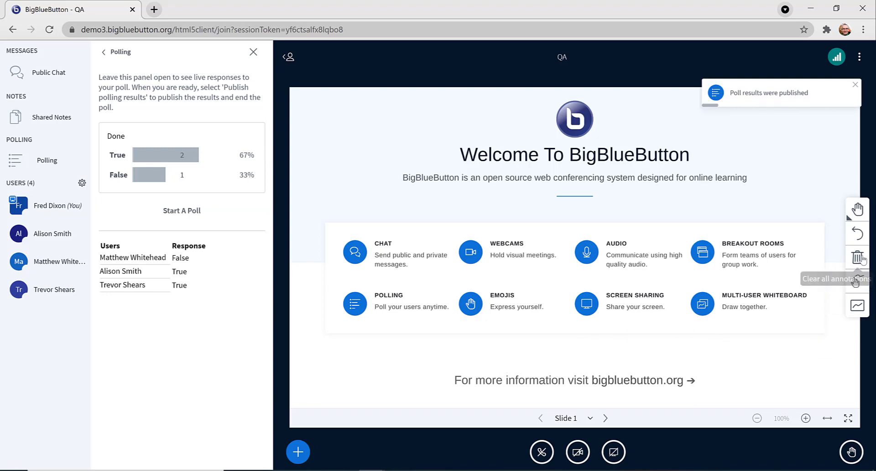
click(181, 211)
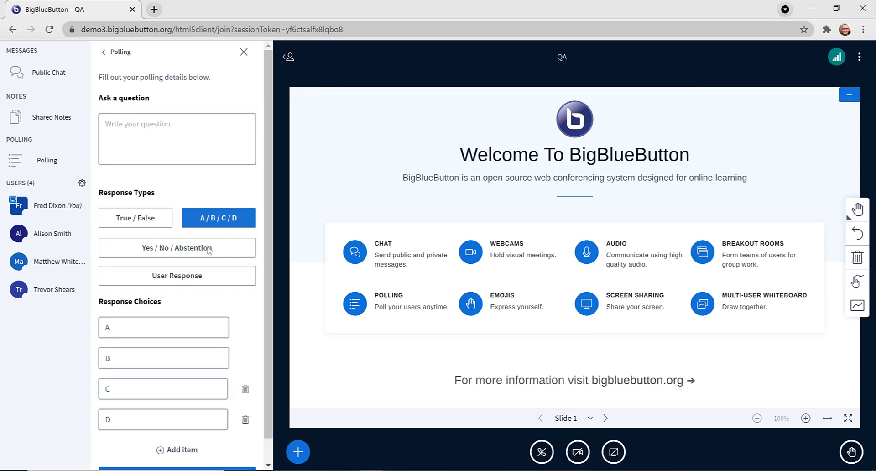
Rename the choices to Red, Green, Blue and start the poll (Green 2, Red 1, Blue 0).
click(164, 327)
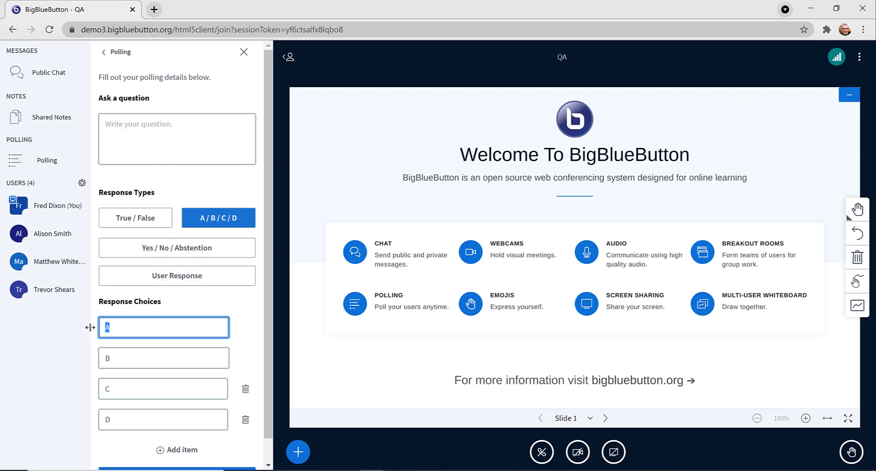
text(Gr)
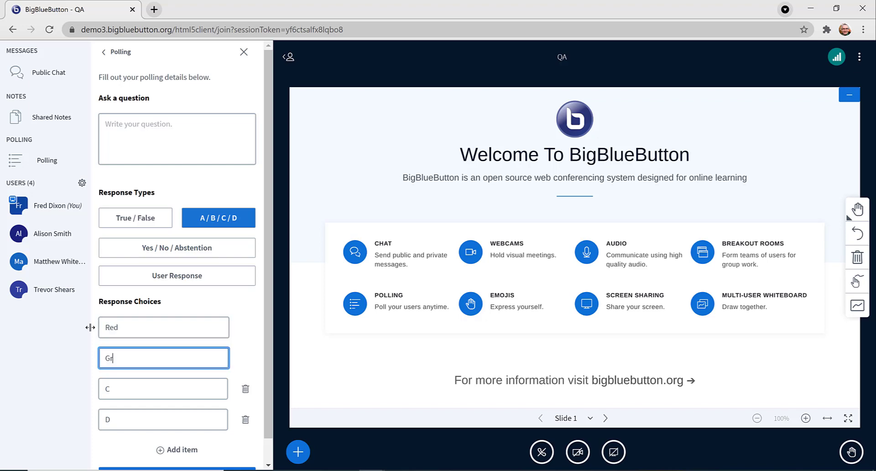
text(Blue)
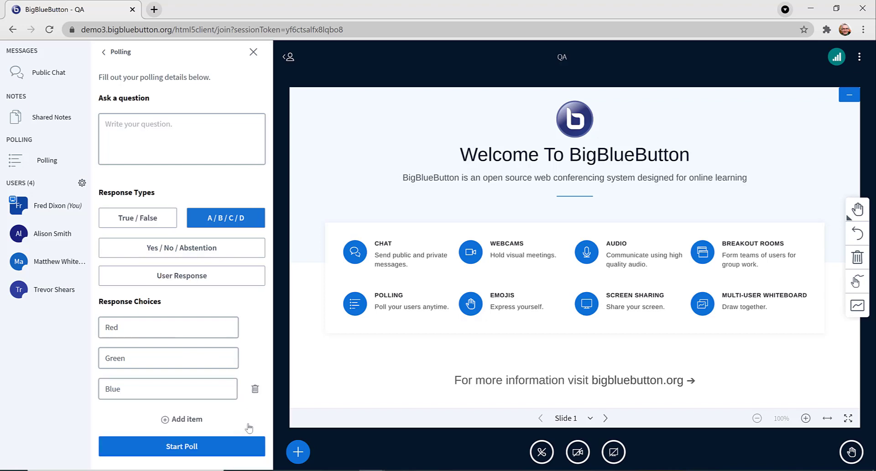
click(180, 445)
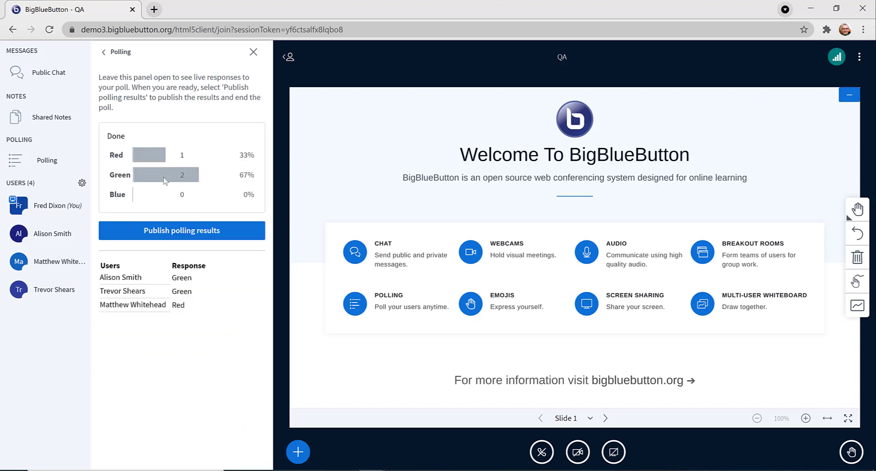
Publish the Red/Green/Blue results showing Green 2, Red 1, Blue 0 on the slide.
click(181, 230)
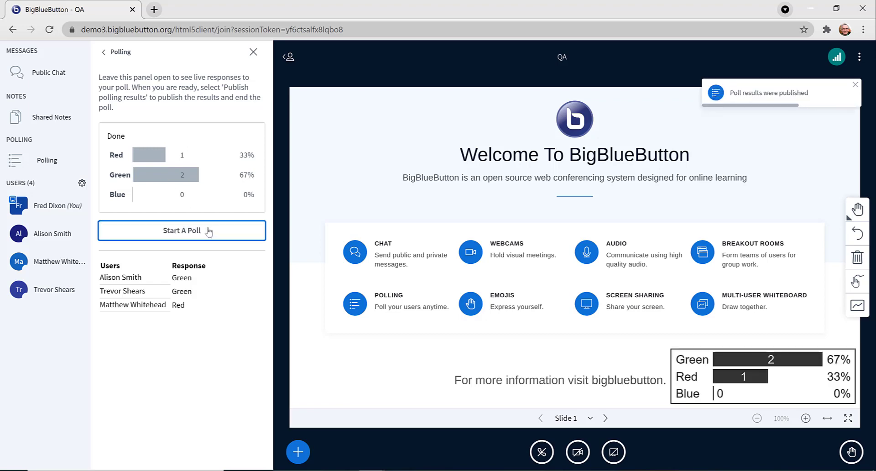
mouse_move(855, 281)
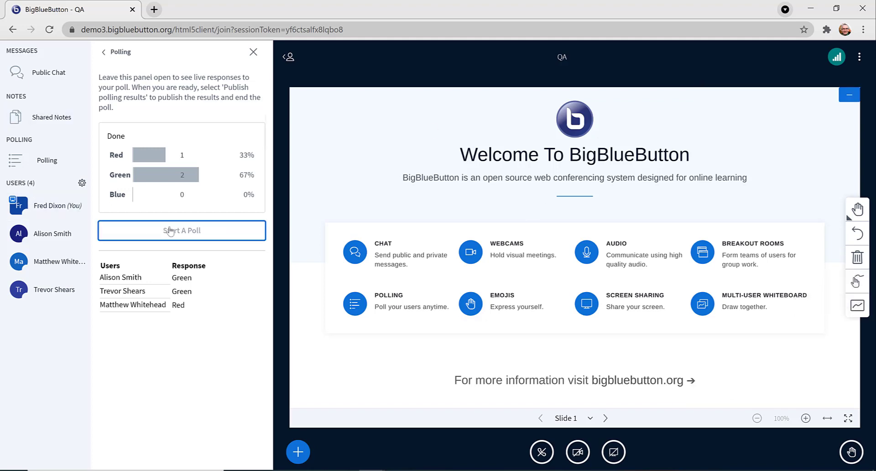
Start a User Response poll asking 'What is your favorite color?' (Purple 2, Green 1).
click(181, 230)
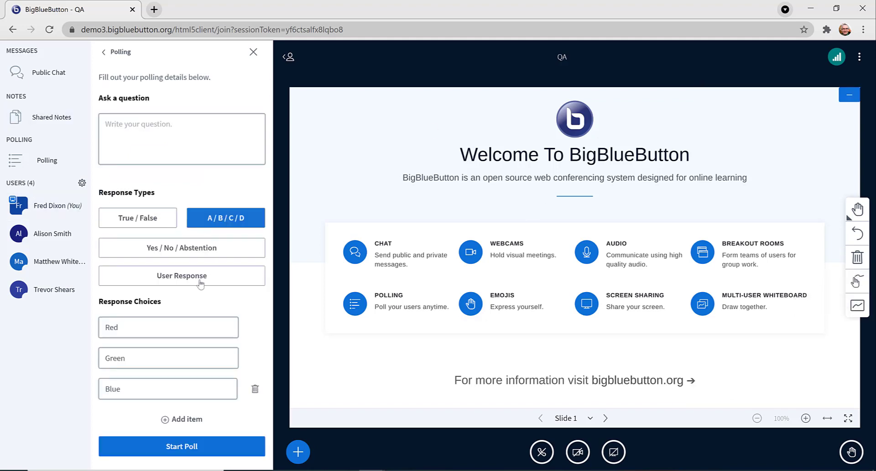
click(180, 275)
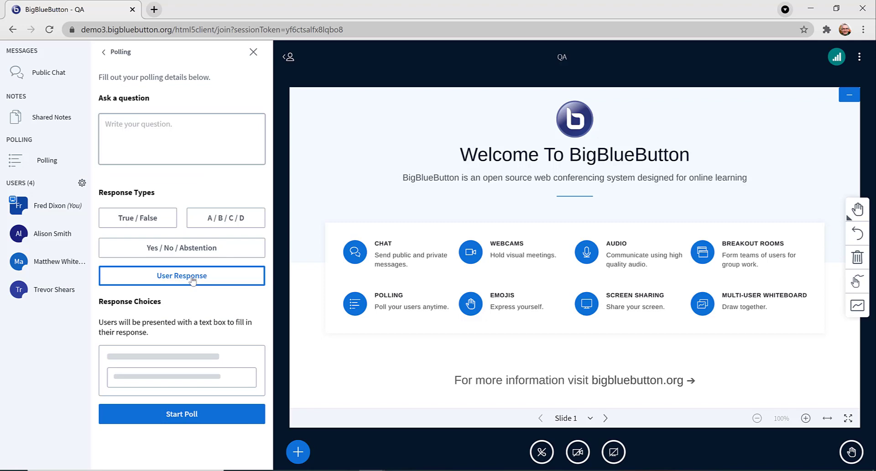
text(What is your favorit)
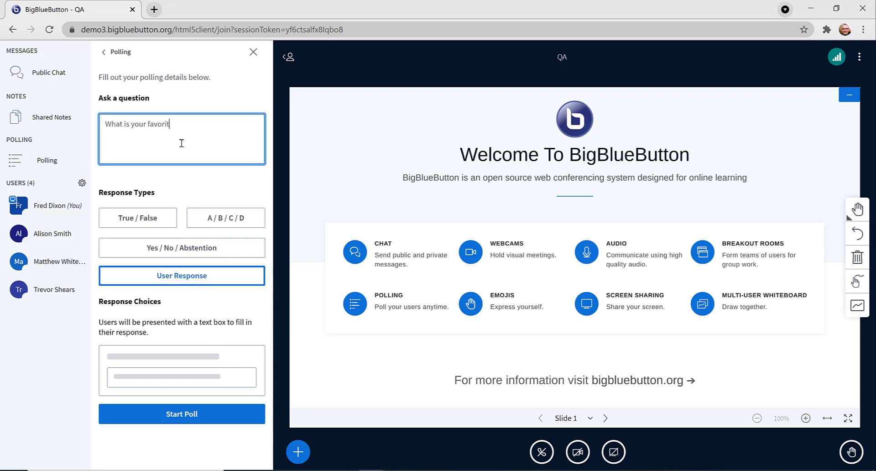
text(e color?)
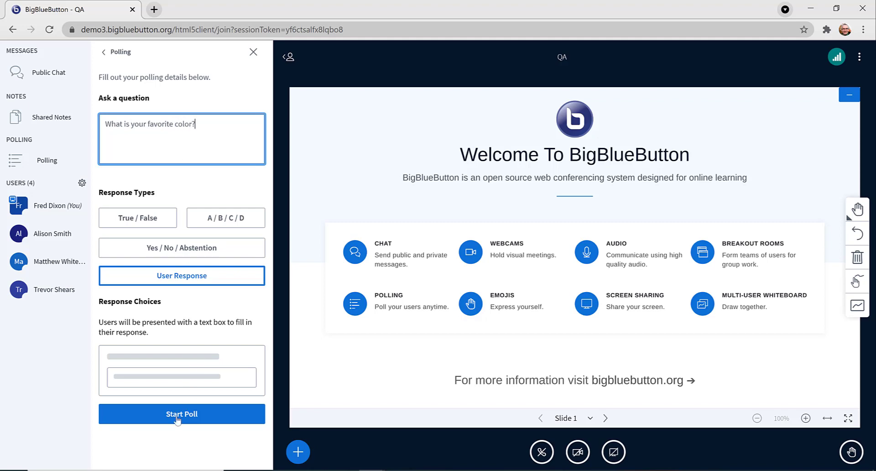
mouse_move(223, 303)
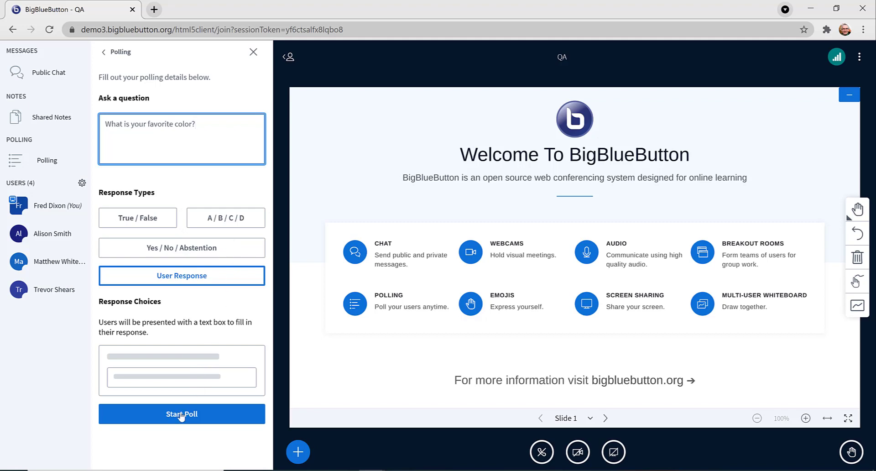
click(180, 414)
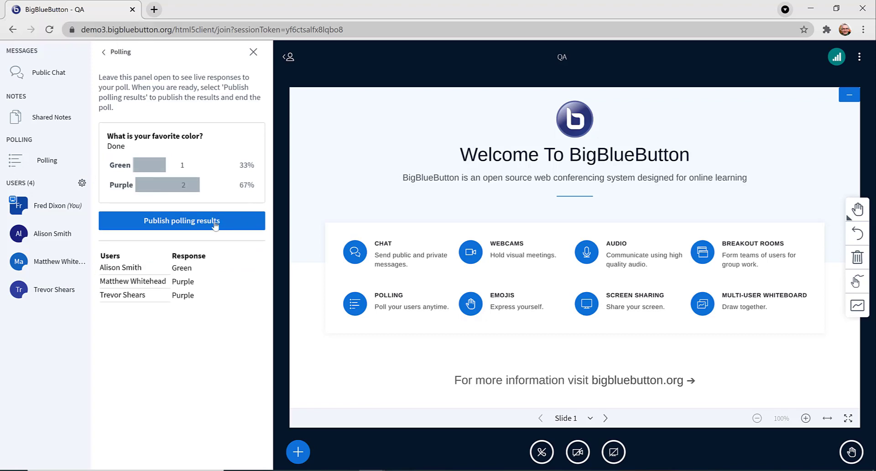
Publish the Purple 2 / Green 1 results and show all three poll results in Public Chat.
click(180, 220)
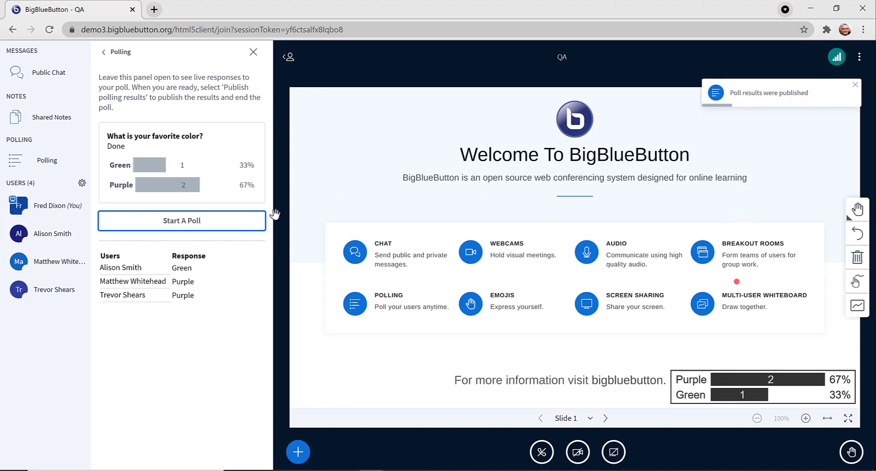
click(48, 73)
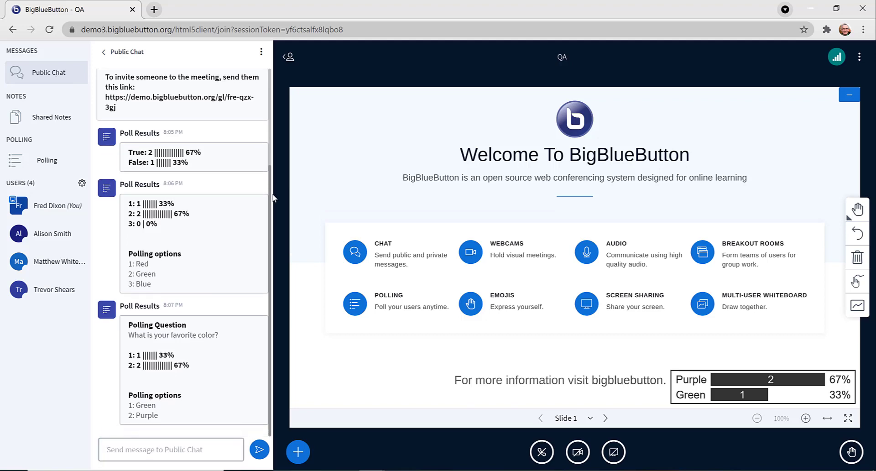
mouse_move(216, 391)
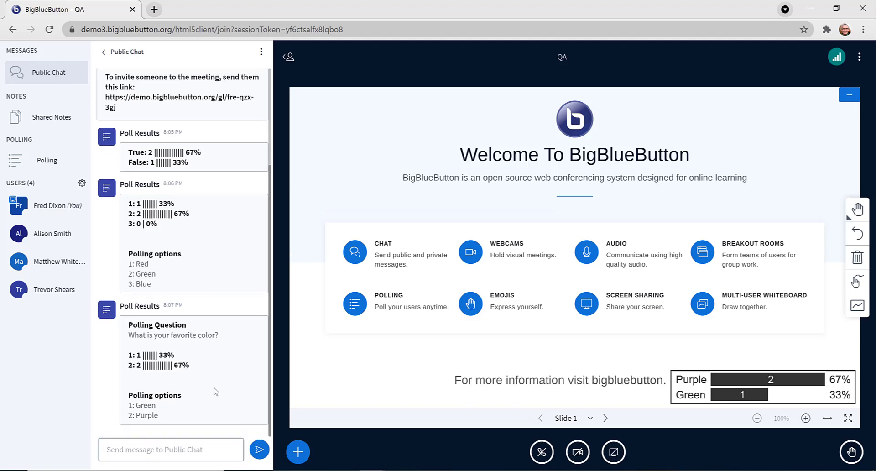